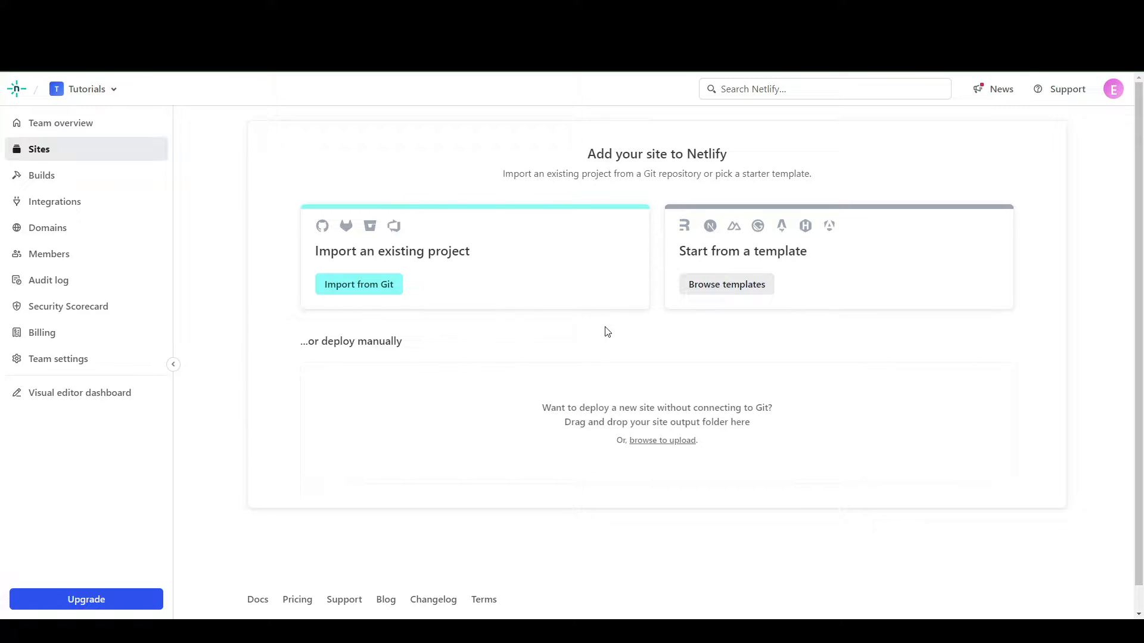
{"action": "mouse_move", "coordinate": [510, 345]}
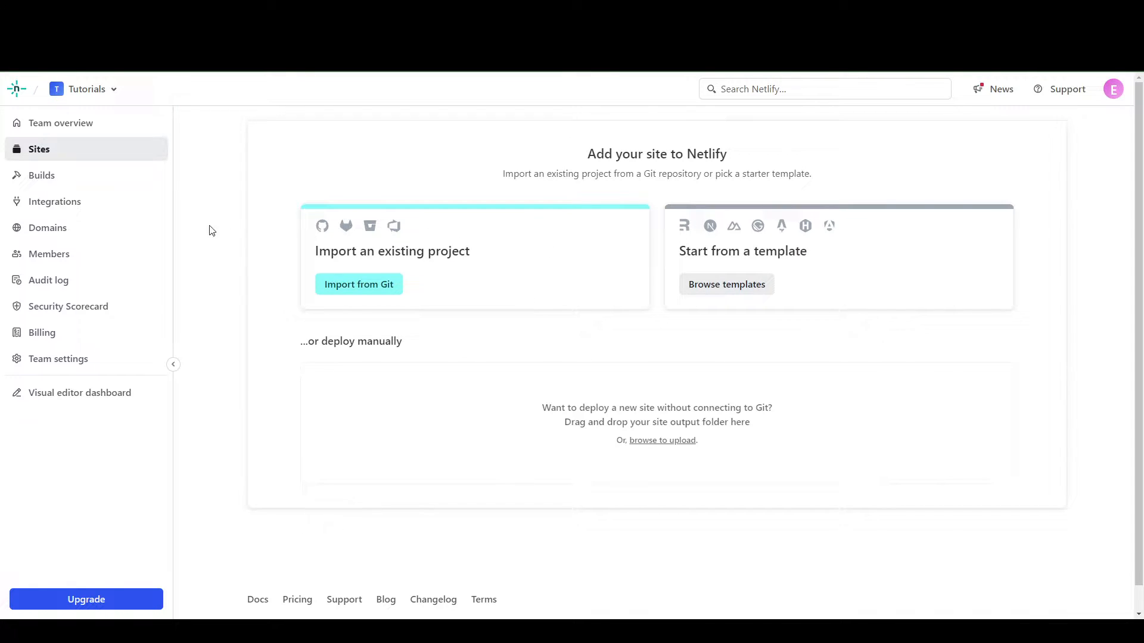
Go to the Domains page of the Tutorials team in Netlify
{"action": "left_click", "coordinate": [47, 228]}
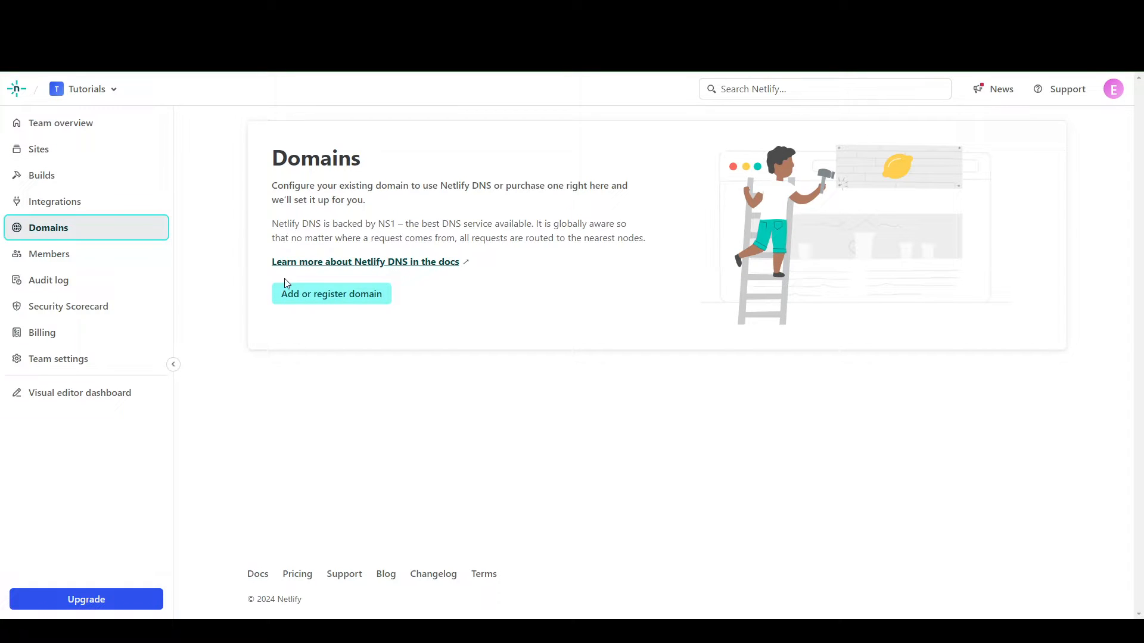
Enter presidentsplaymerch.com as a new domain and verify it is already registered
{"action": "left_click", "coordinate": [331, 294]}
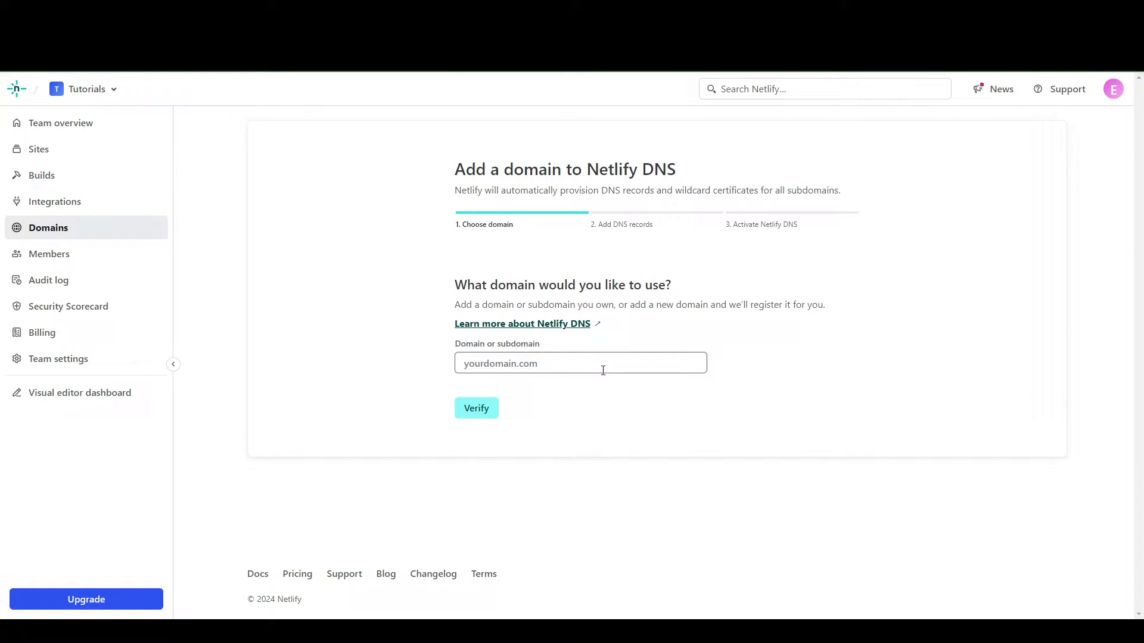
{"action": "mouse_move", "coordinate": [599, 363]}
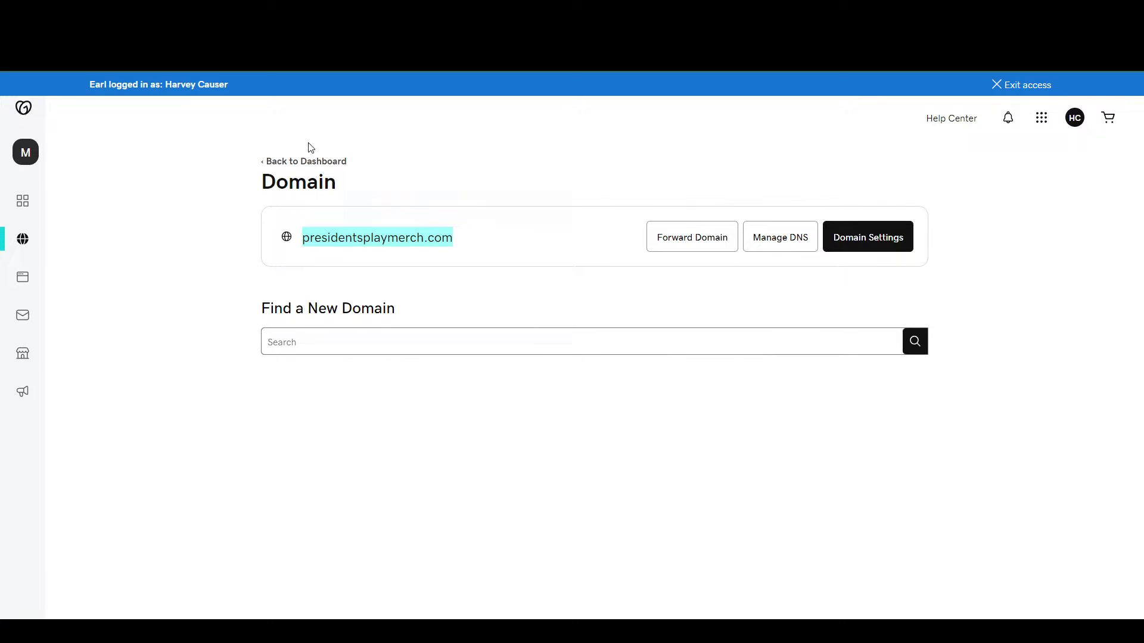
{"action": "mouse_move", "coordinate": [485, 241]}
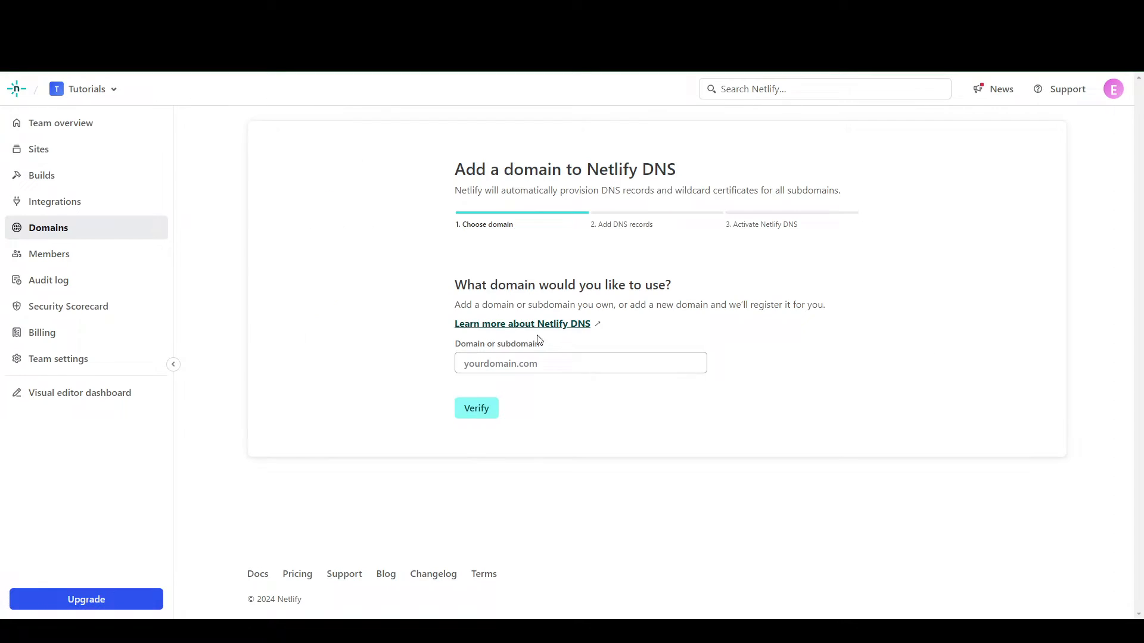
{"action": "left_click", "coordinate": [475, 407]}
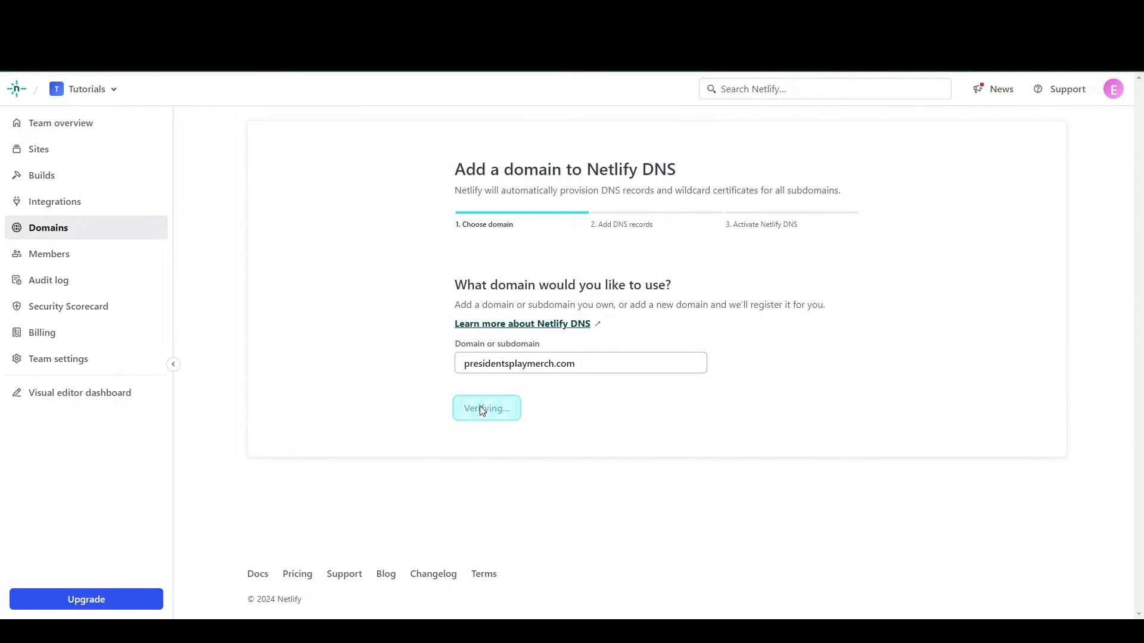
{"action": "left_click", "coordinate": [486, 408]}
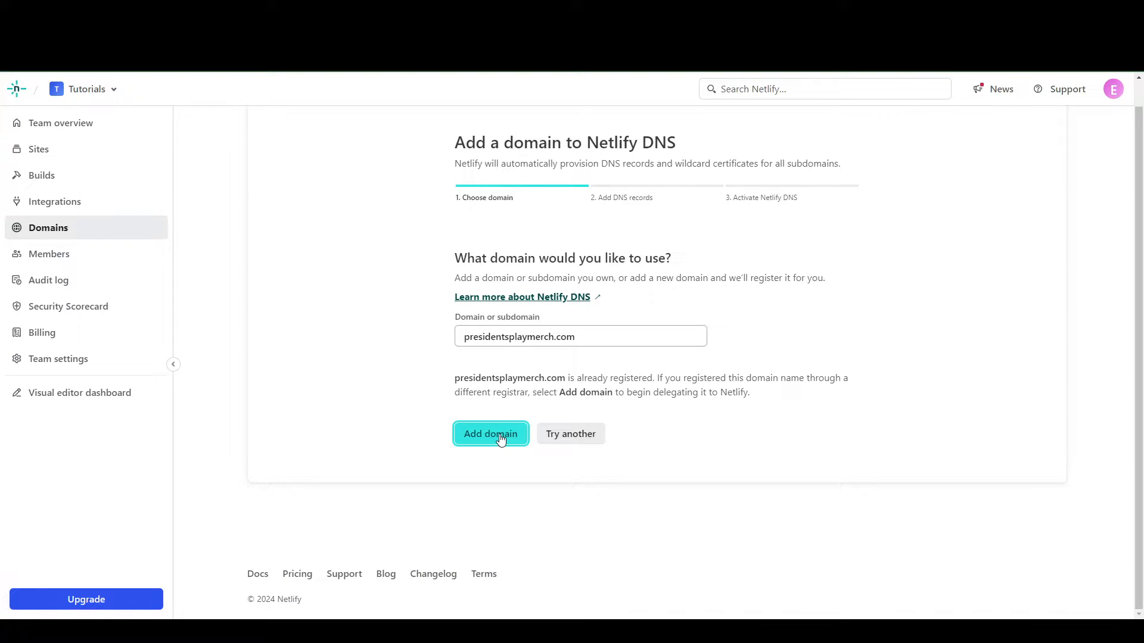
Add presidentsplaymerch.com to Netlify DNS, skipping optional records, to reveal four nameservers
{"action": "left_click", "coordinate": [491, 433]}
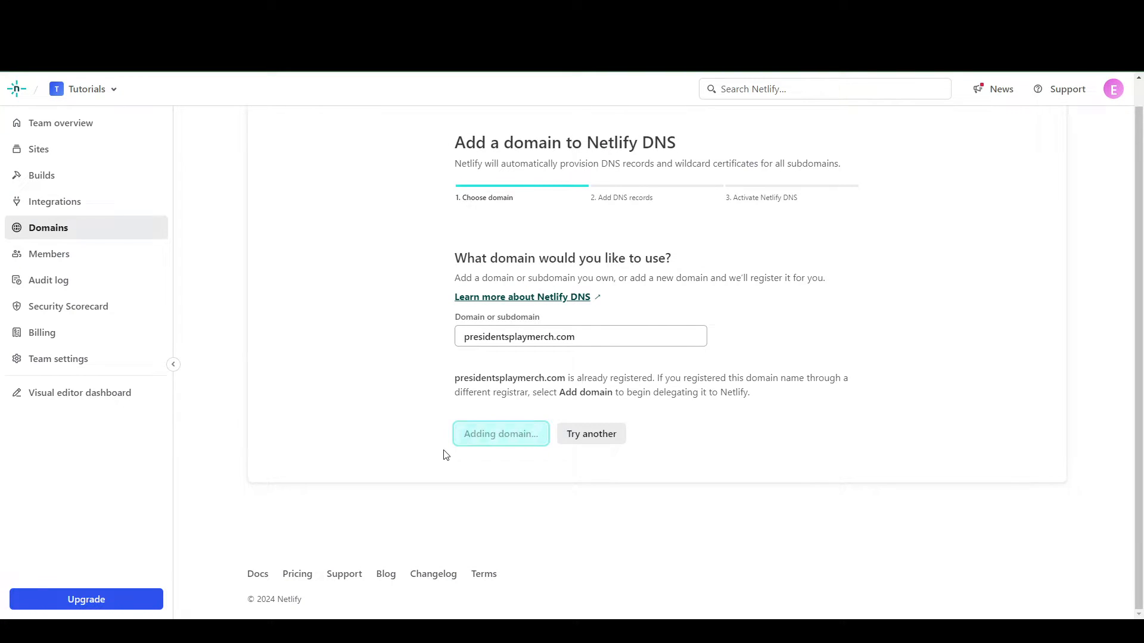
{"action": "left_click", "coordinate": [500, 433]}
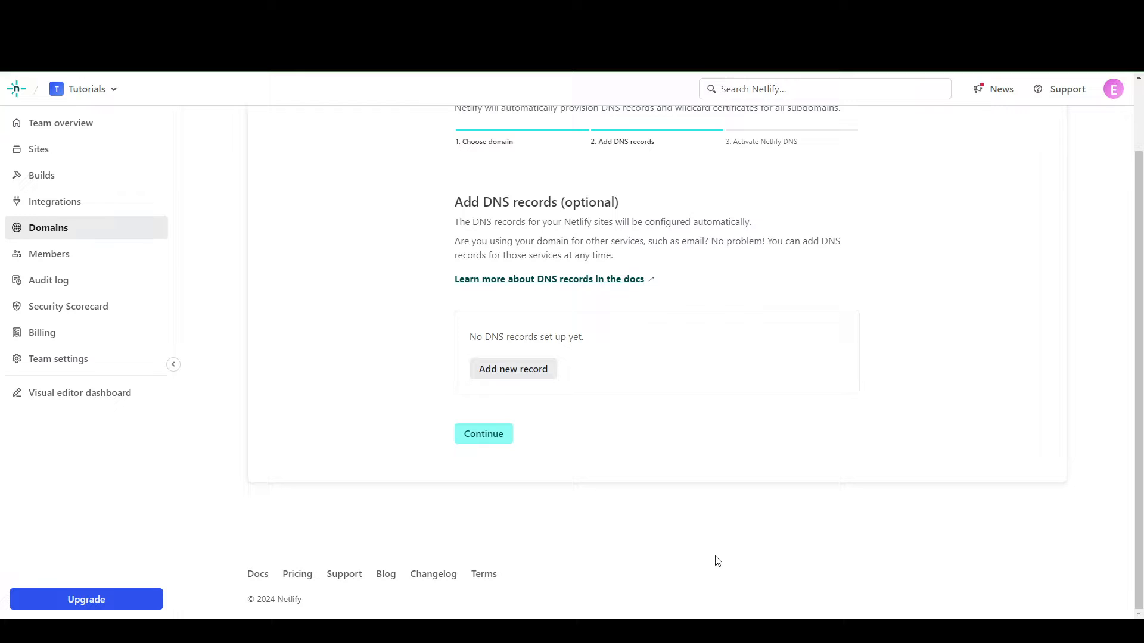
{"action": "mouse_move", "coordinate": [522, 426]}
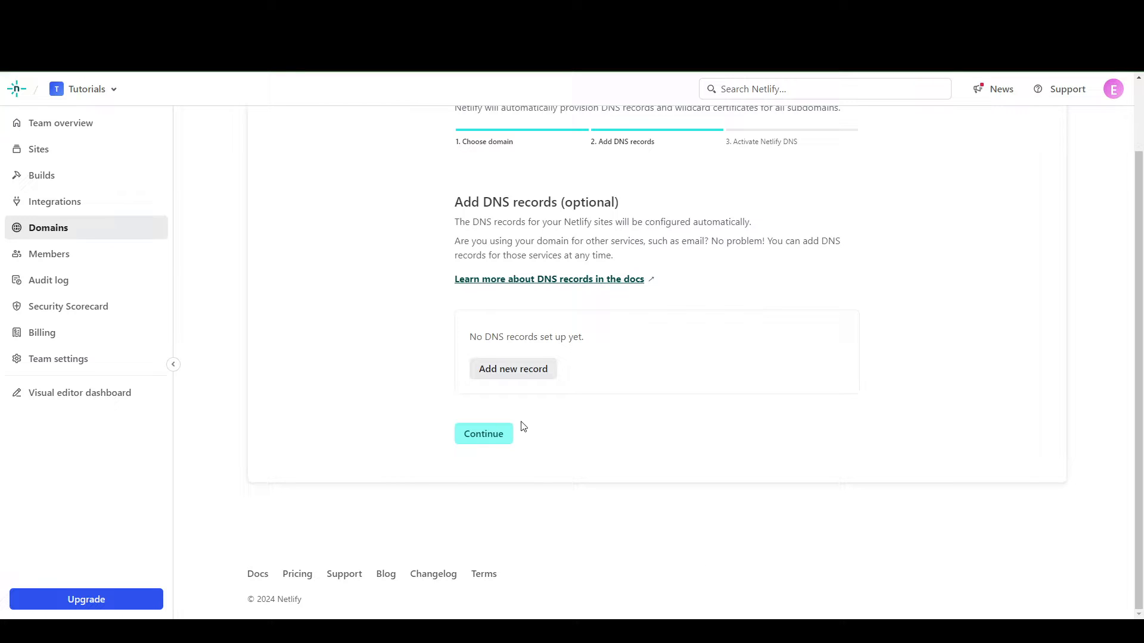
{"action": "left_click", "coordinate": [483, 433]}
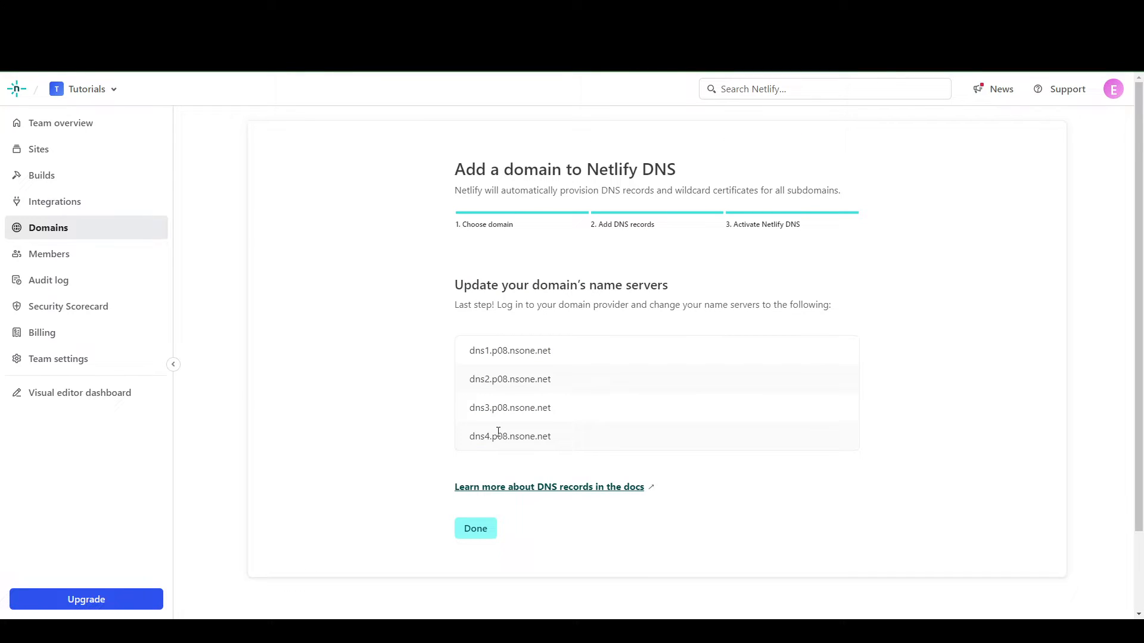
{"action": "mouse_move", "coordinate": [589, 354]}
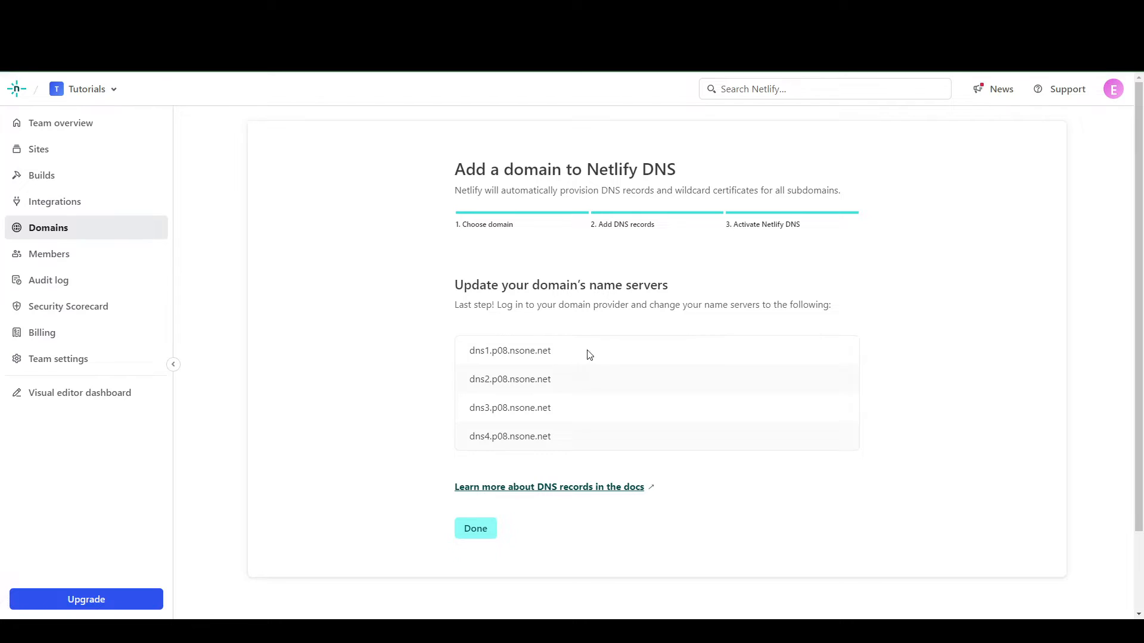
{"action": "mouse_move", "coordinate": [580, 358]}
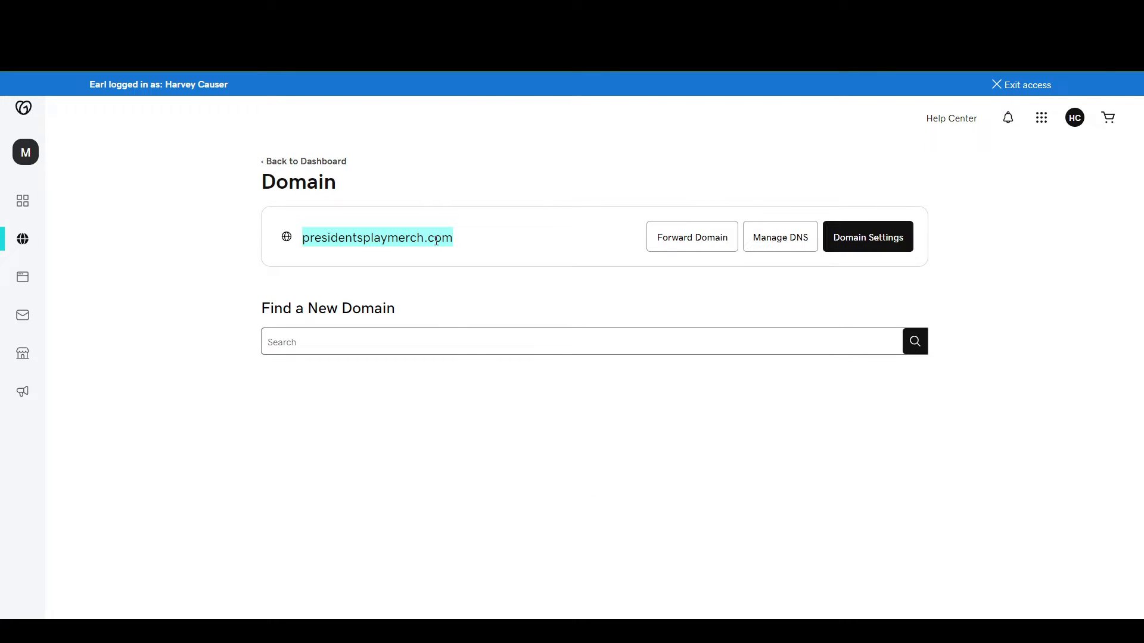
Open GoDaddy's DNS management tab for presidentsplaymerch.com
{"action": "left_click", "coordinate": [469, 240]}
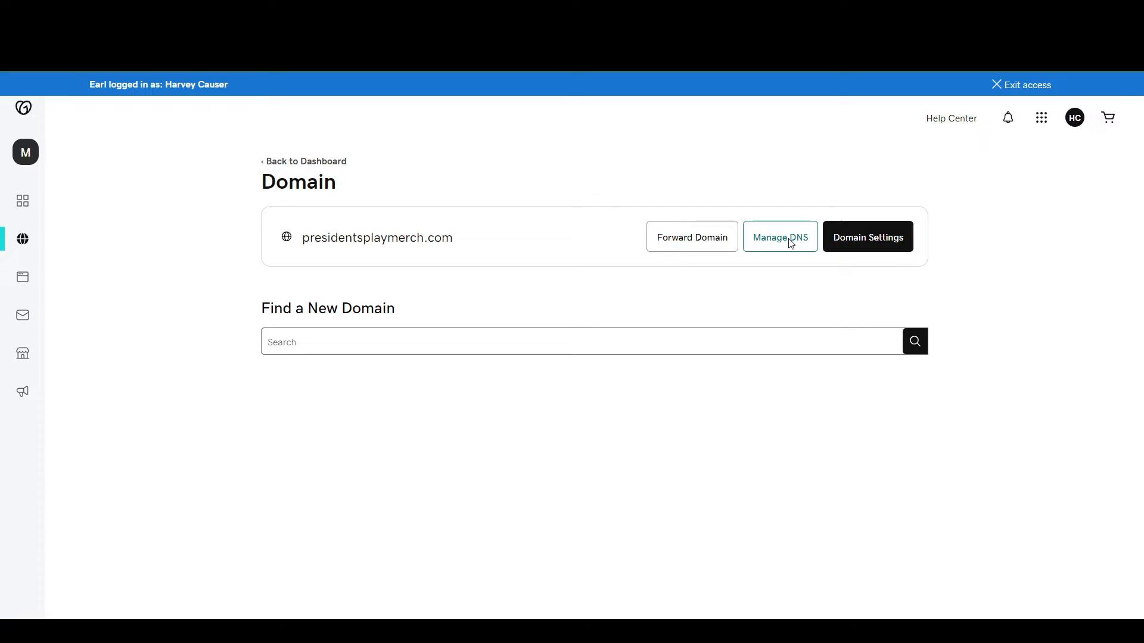
{"action": "left_click", "coordinate": [779, 237]}
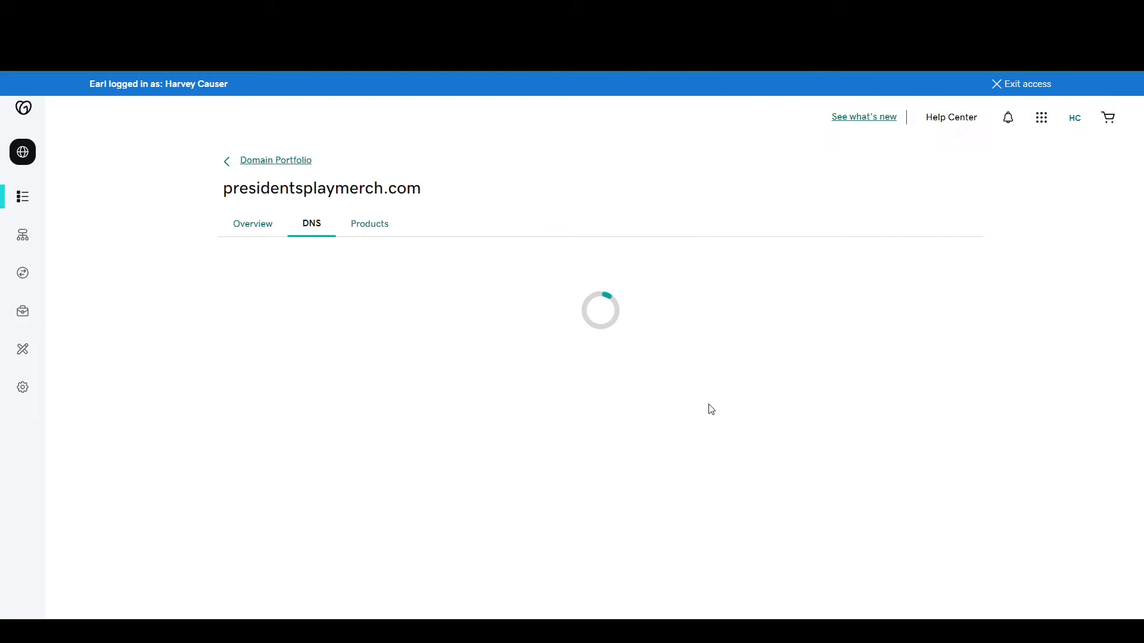
{"action": "mouse_move", "coordinate": [738, 393]}
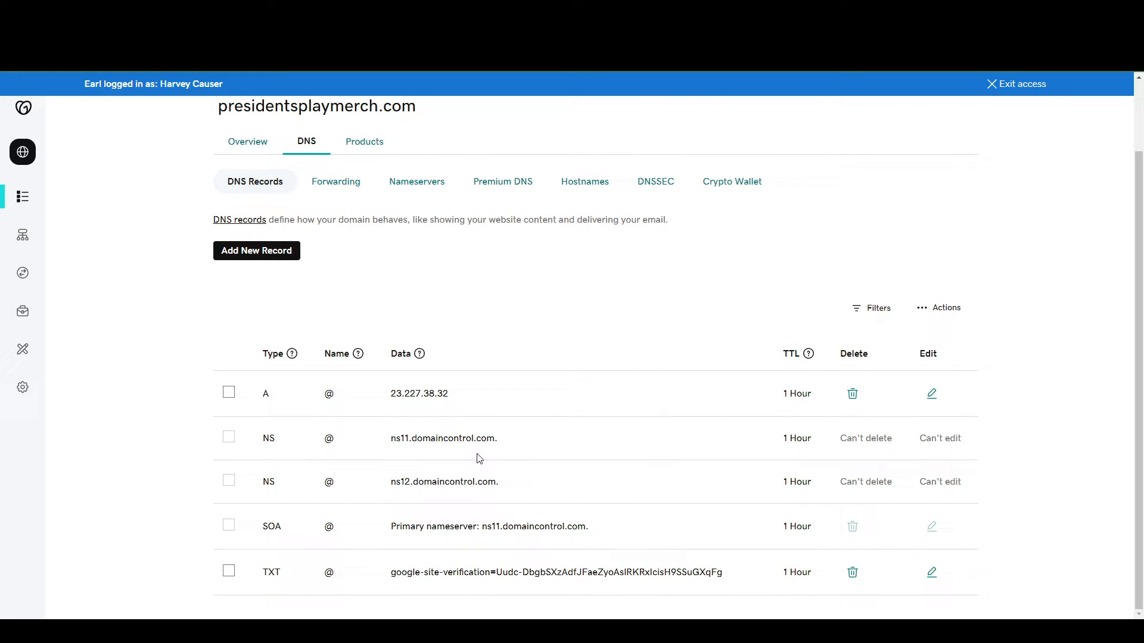
{"action": "mouse_move", "coordinate": [417, 185]}
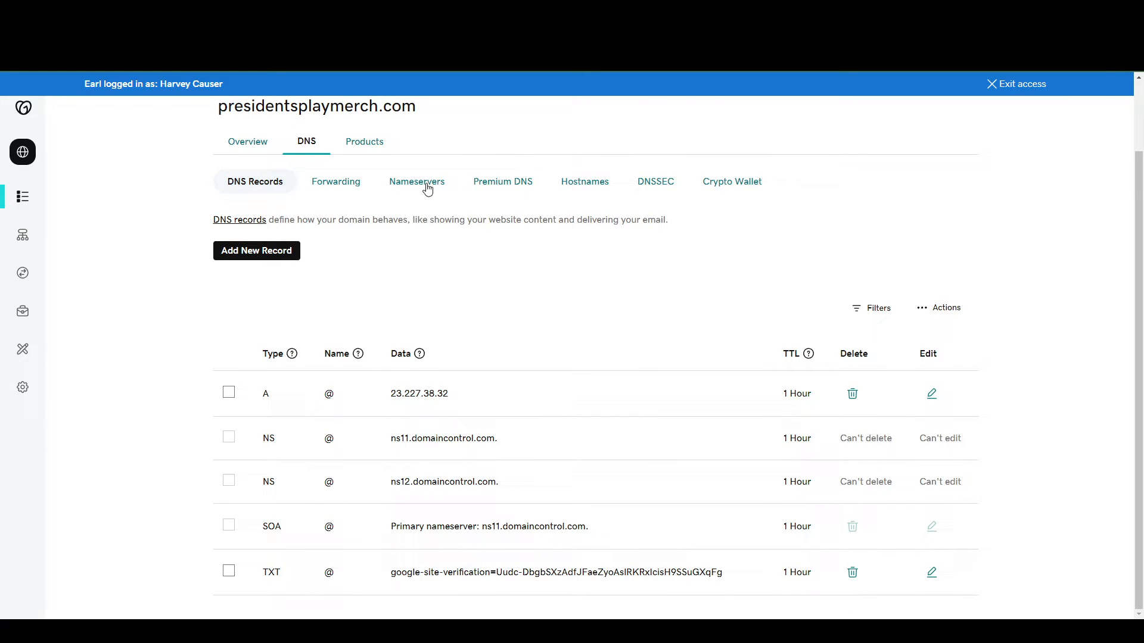
Open the edit-nameservers dialog from the domain's Nameservers tab
{"action": "left_click", "coordinate": [417, 182]}
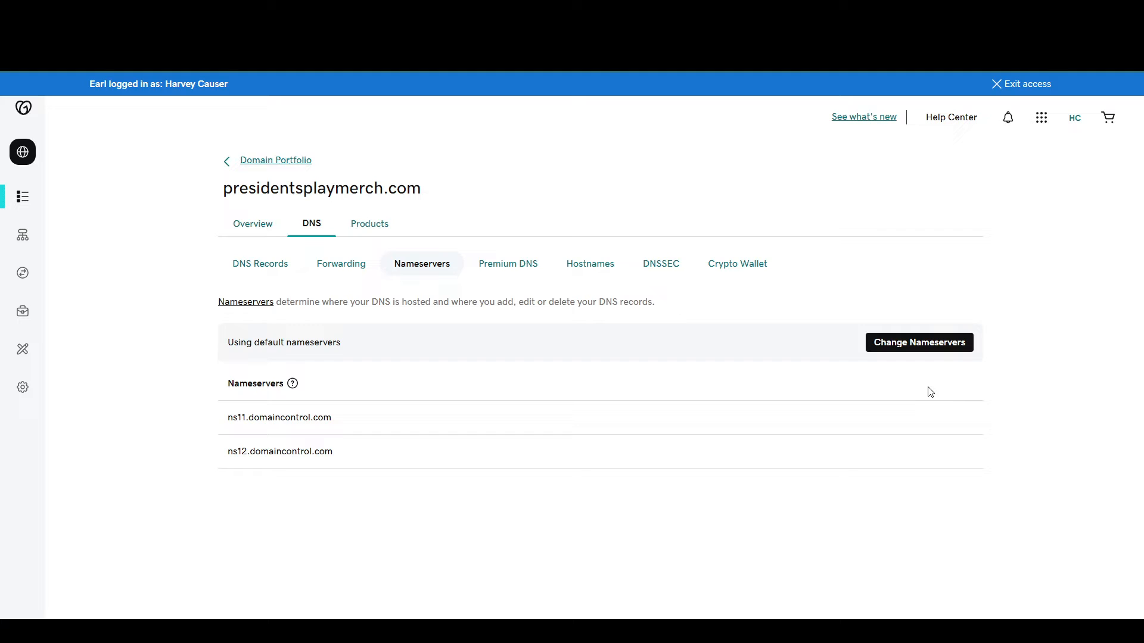
{"action": "mouse_move", "coordinate": [904, 364]}
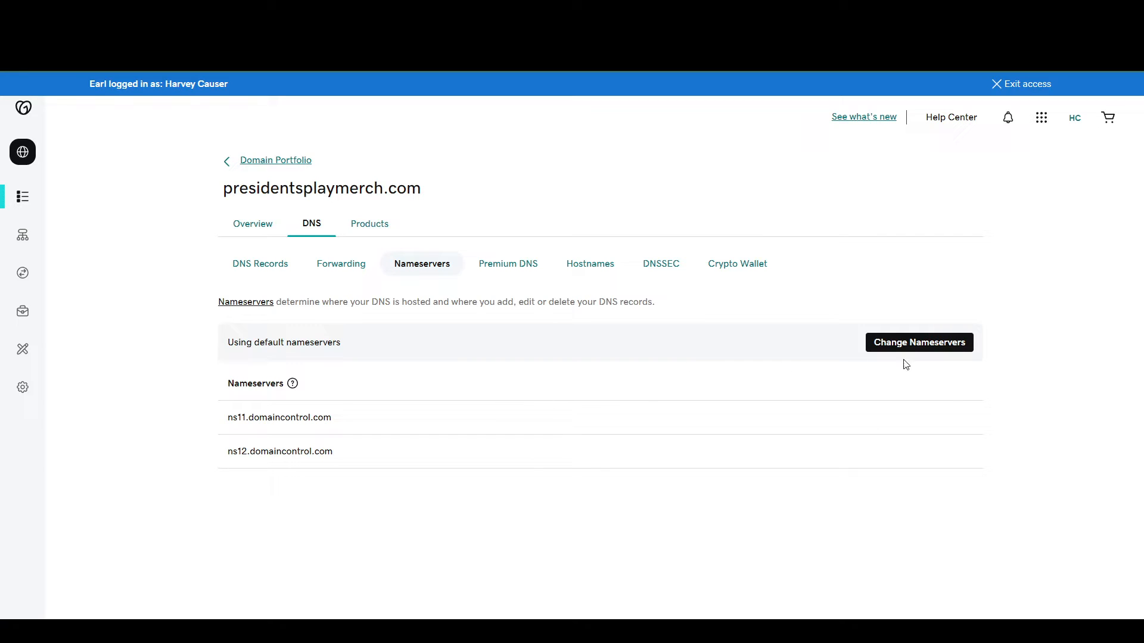
{"action": "left_click", "coordinate": [919, 342]}
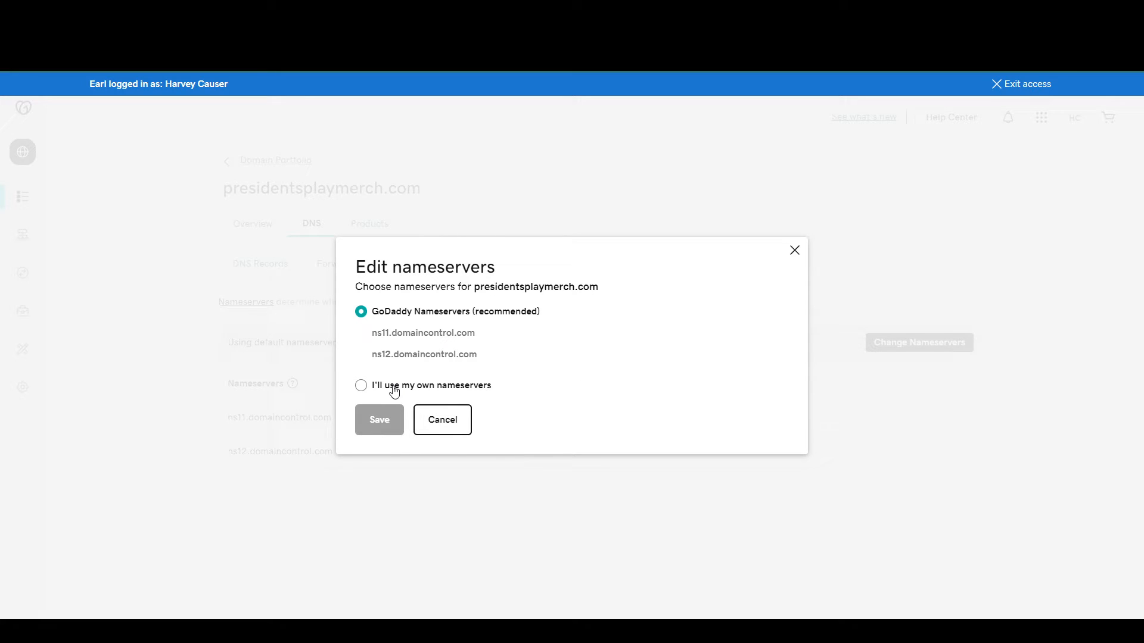
Switch to custom nameservers and enter dns1 through dns4.p08.nsone.net
{"action": "left_click", "coordinate": [360, 386]}
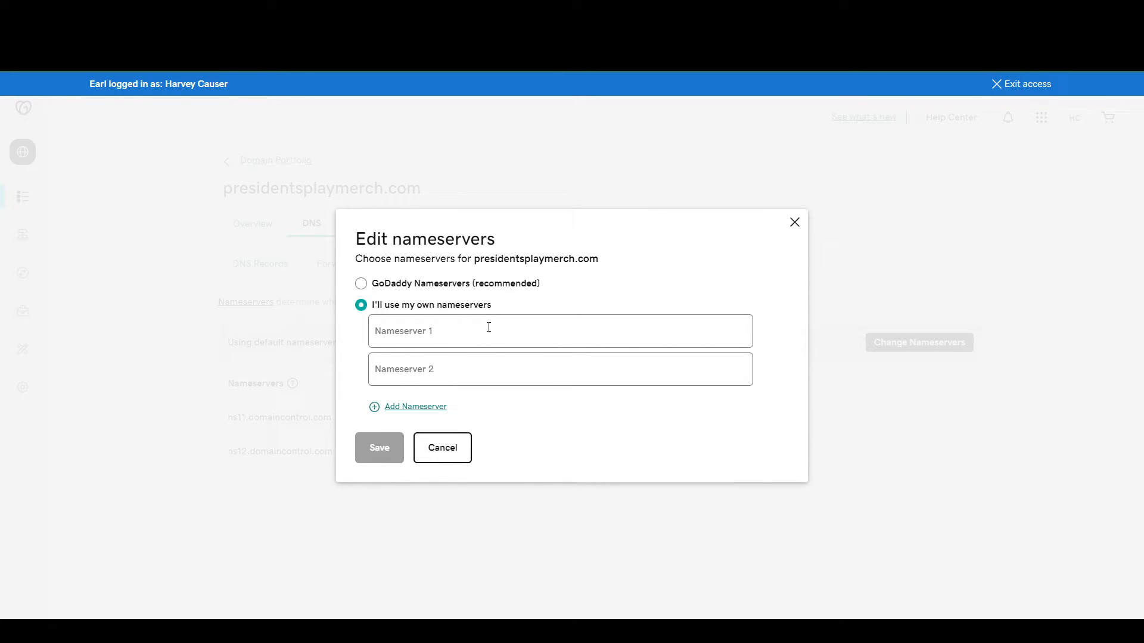
{"action": "type", "text": "dns1.p08.nsone.net"}
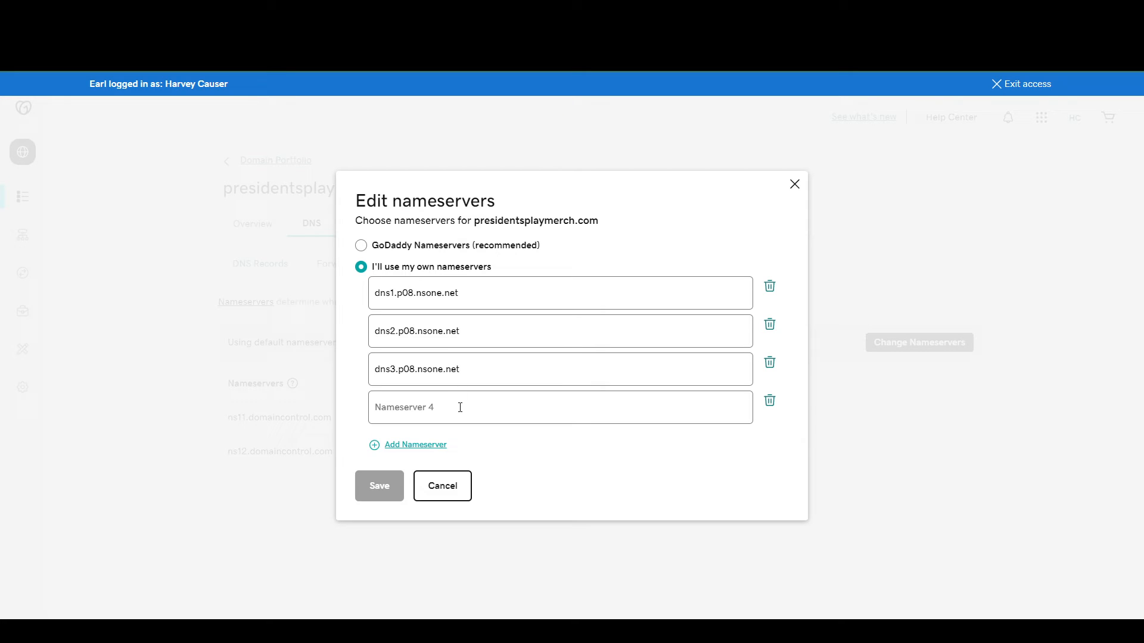
{"action": "type", "text": "dns4.p08.nsone.net"}
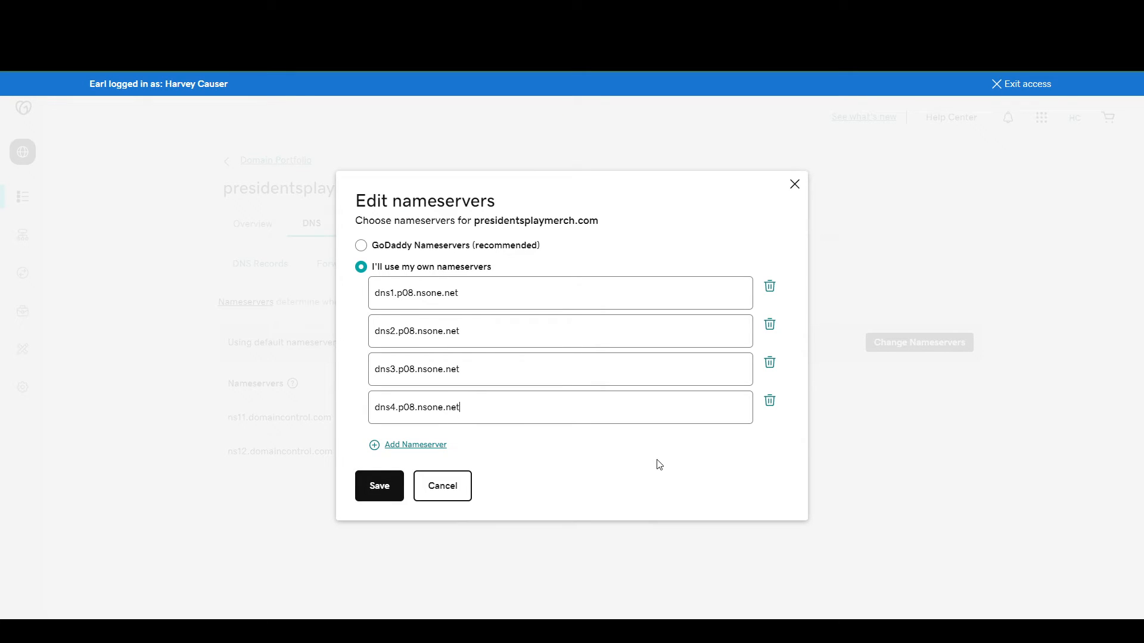
{"action": "mouse_move", "coordinate": [442, 486]}
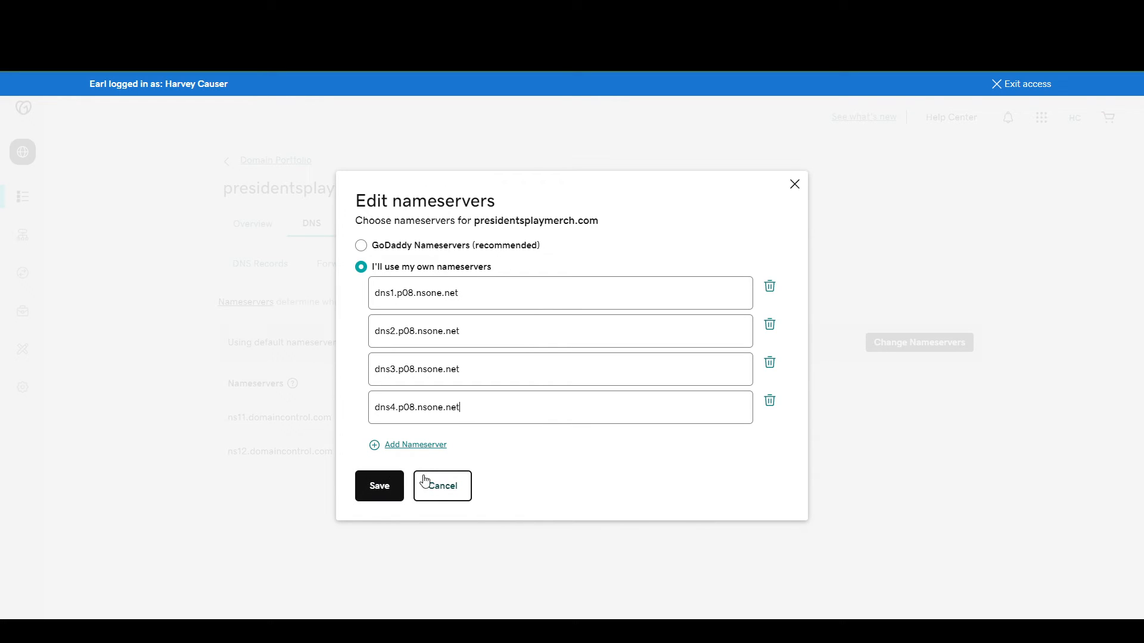
Save the four custom nameservers, bringing up GoDaddy's consent warning
{"action": "left_click", "coordinate": [379, 486]}
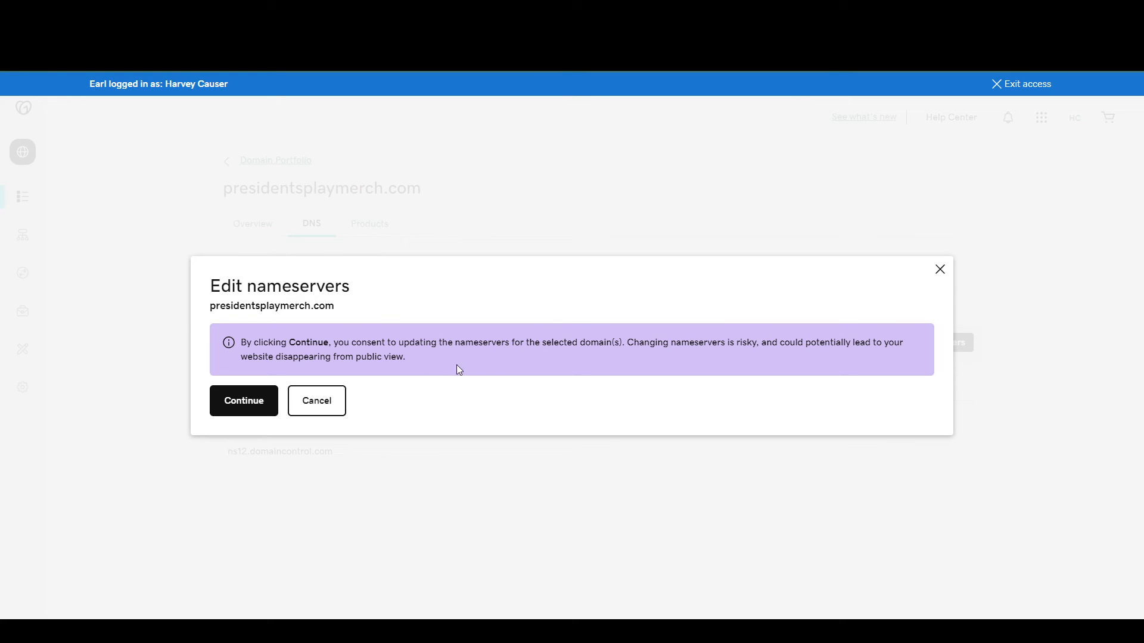
{"action": "mouse_move", "coordinate": [244, 400]}
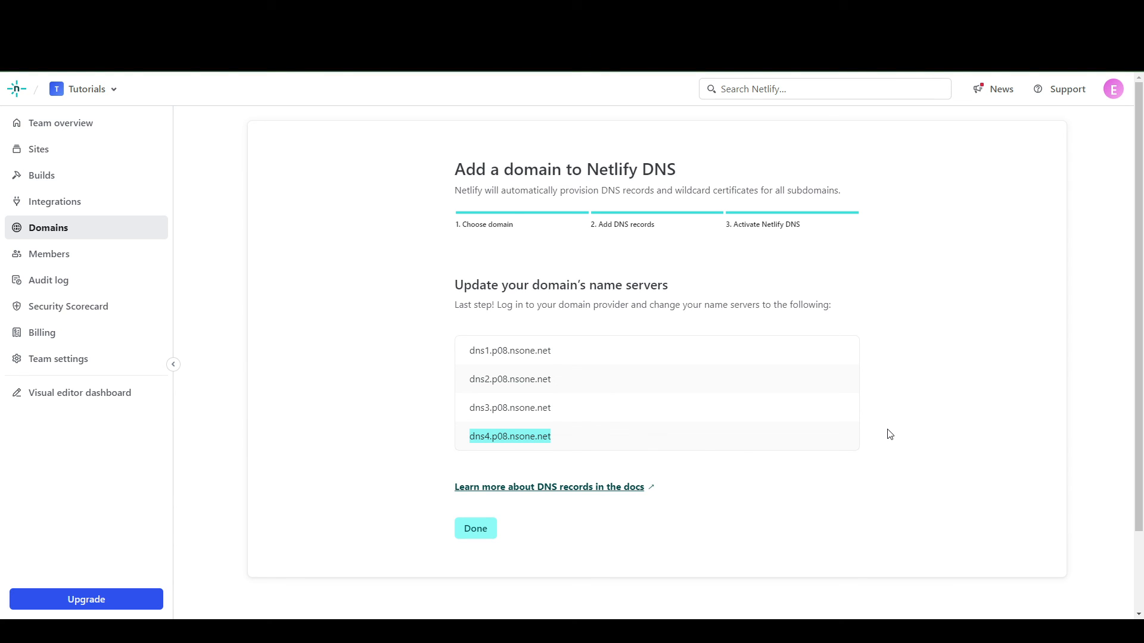
{"action": "mouse_move", "coordinate": [886, 436]}
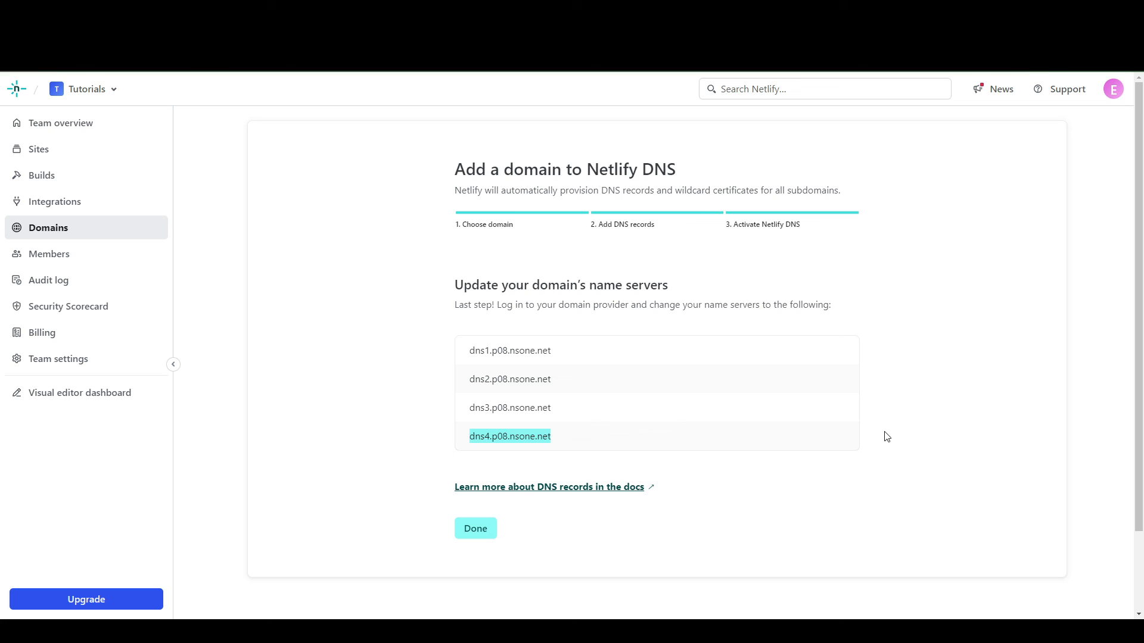
{"action": "mouse_move", "coordinate": [841, 429]}
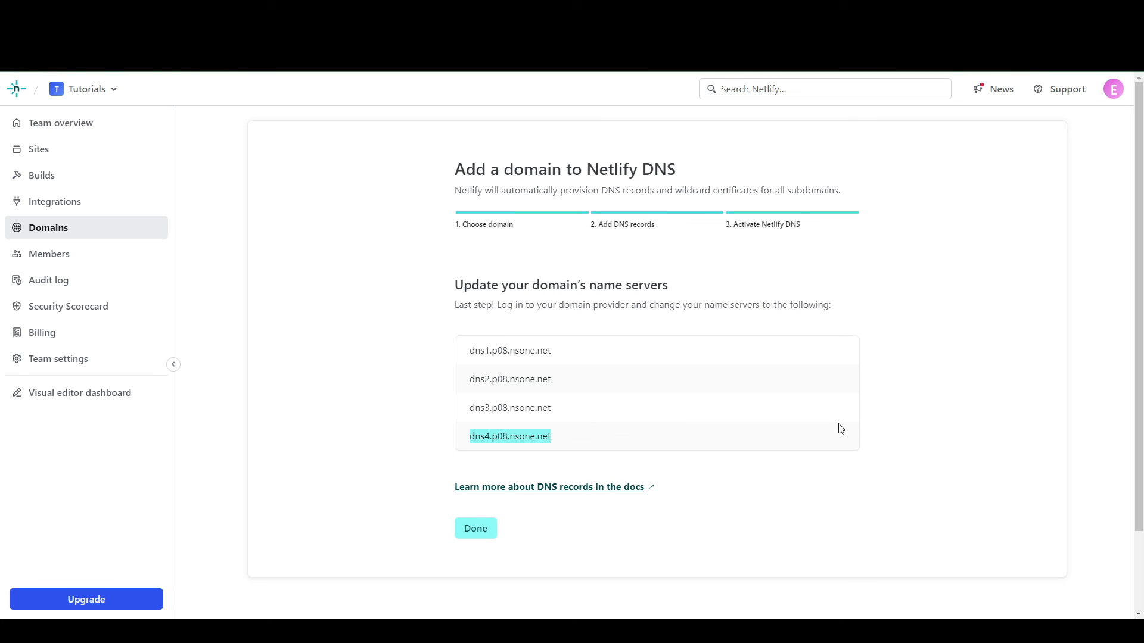